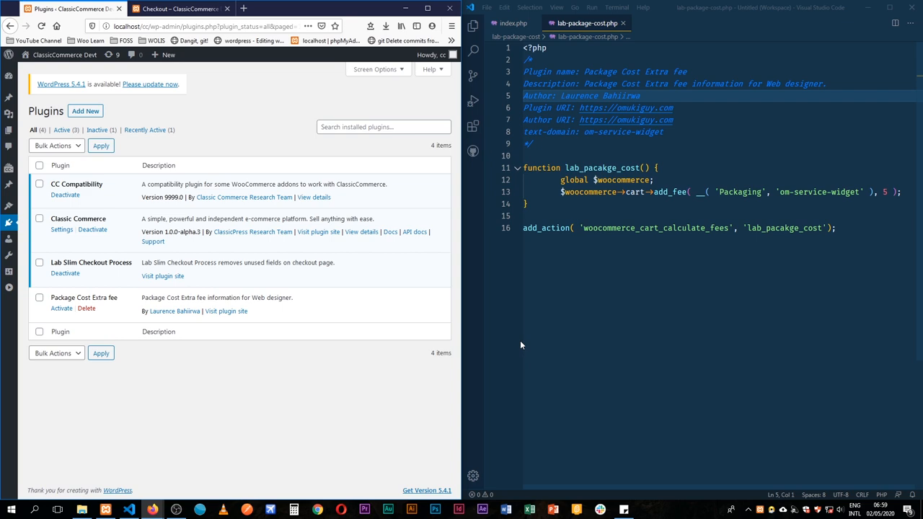
Check the checkout's Packaging UGX5.00 fee, then select the plugin's fee function code.
click(181, 8)
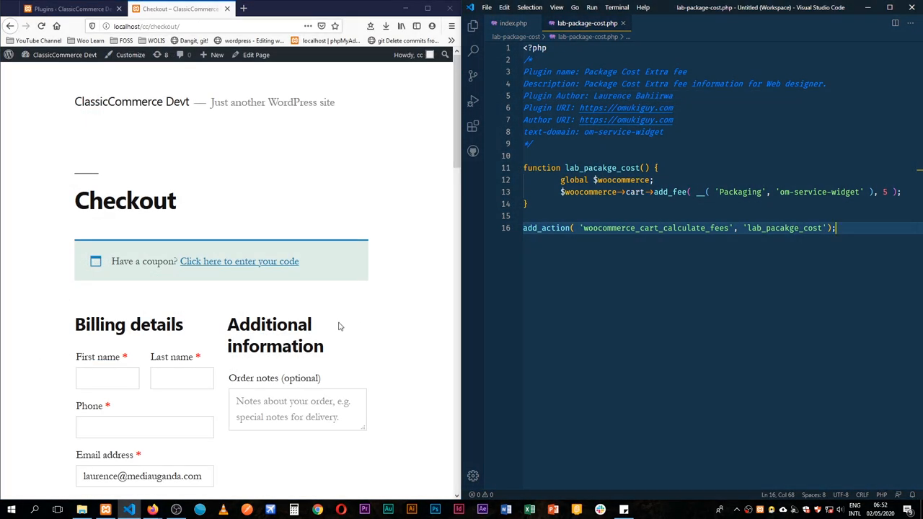
scroll(down, 3)
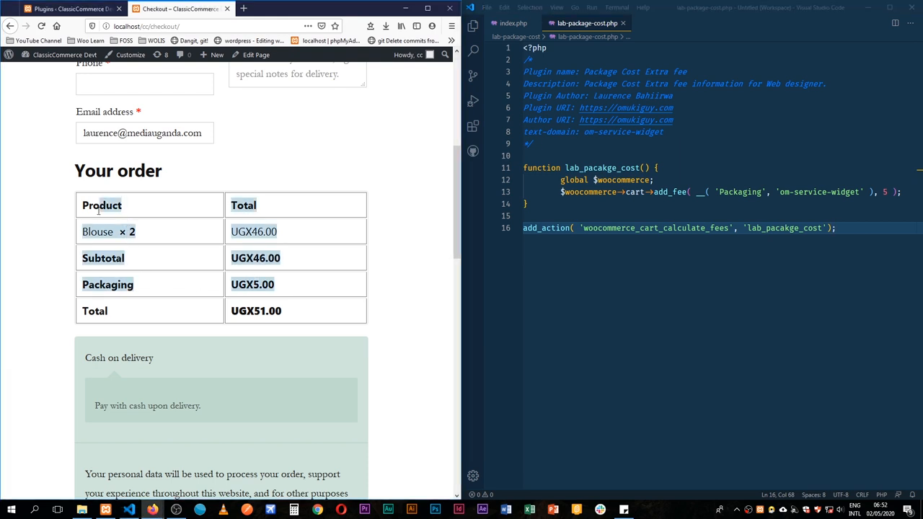
click(527, 204)
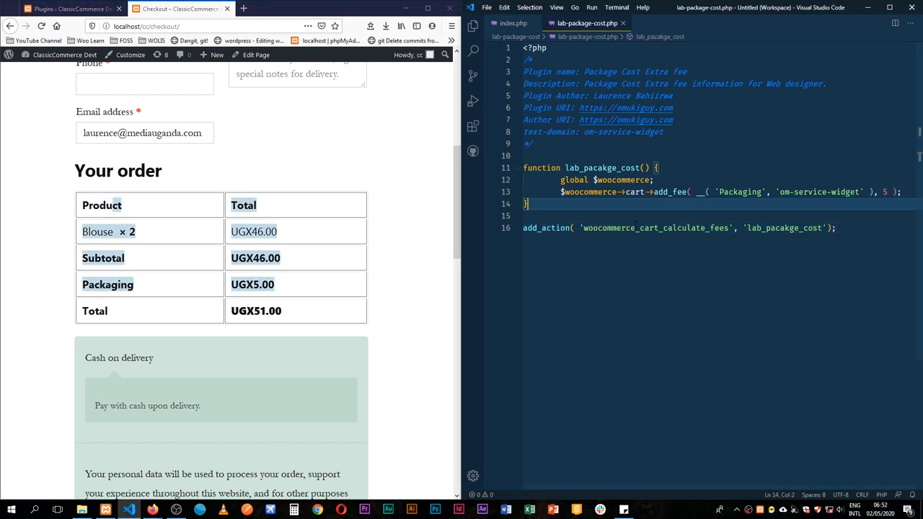
key(ctrl+a)
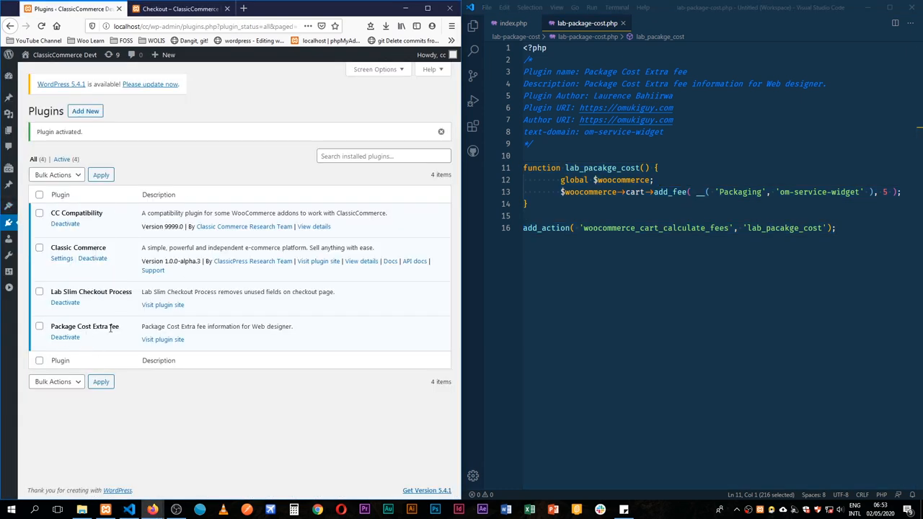
click(177, 8)
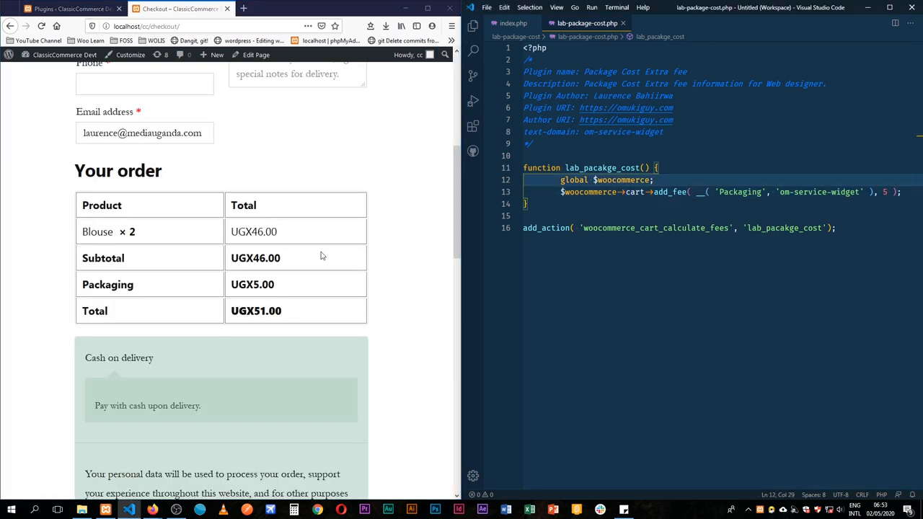
mouse_move(366, 228)
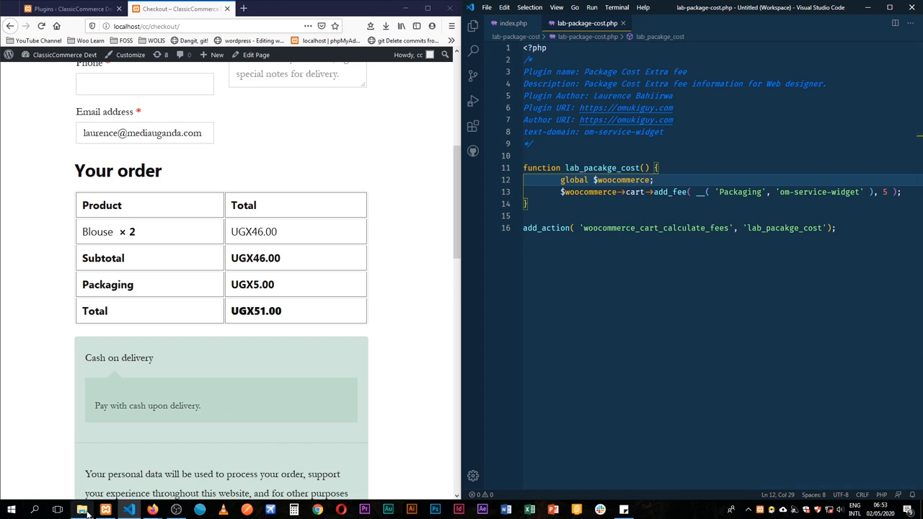
In File Explorer, browse from wp-content through plugins into the lab-package-cost folder.
click(82, 510)
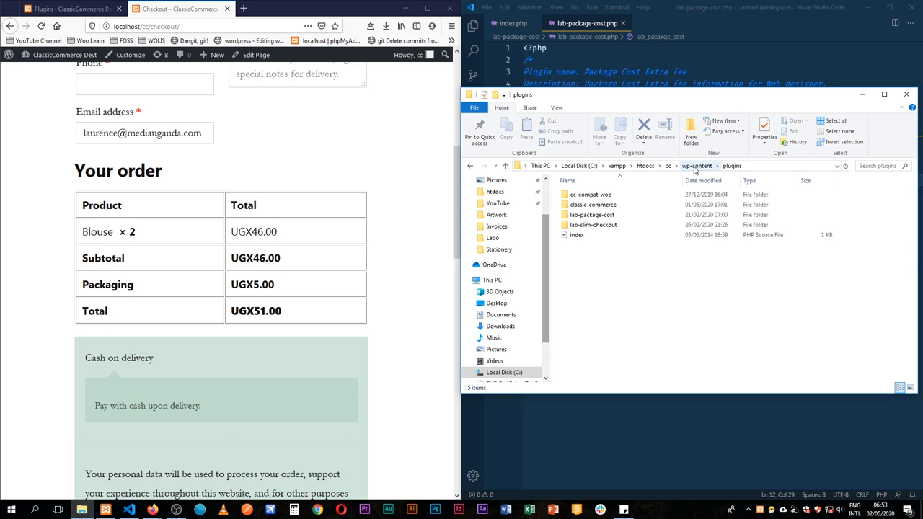
click(697, 166)
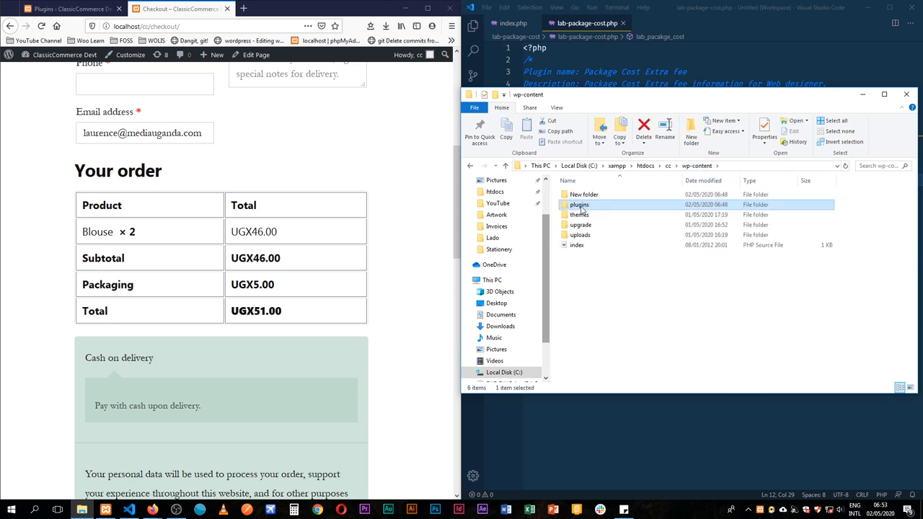
double_click(579, 204)
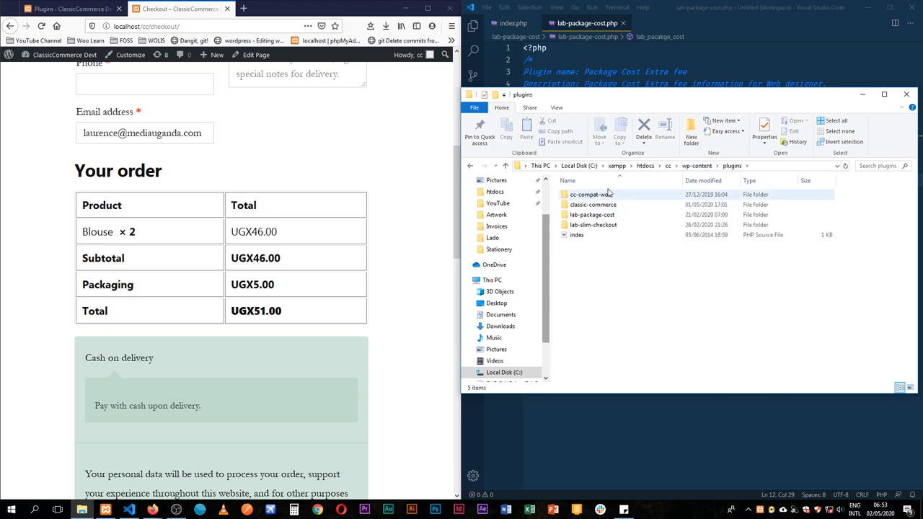
click(592, 214)
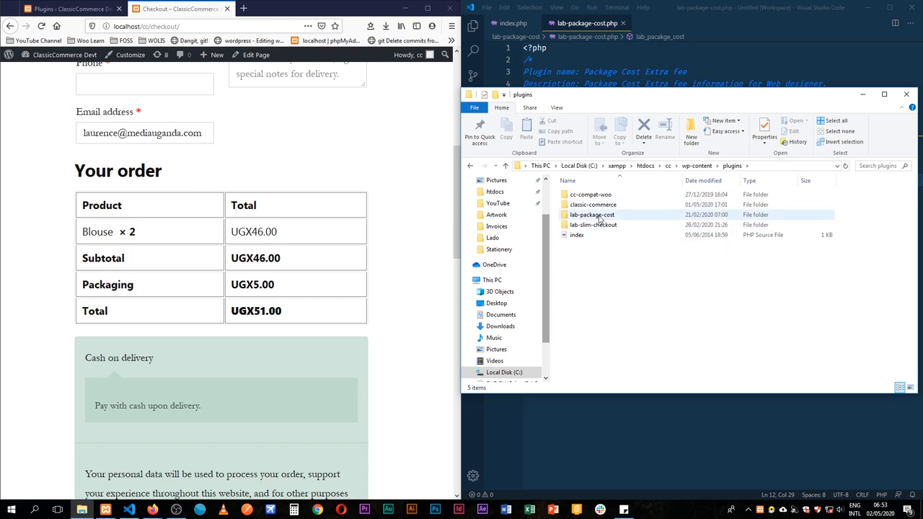
mouse_move(626, 220)
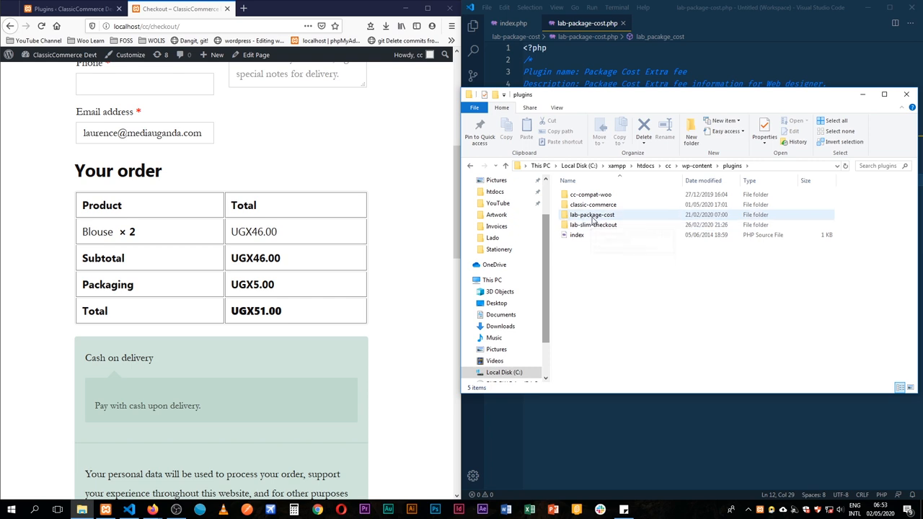
double_click(592, 214)
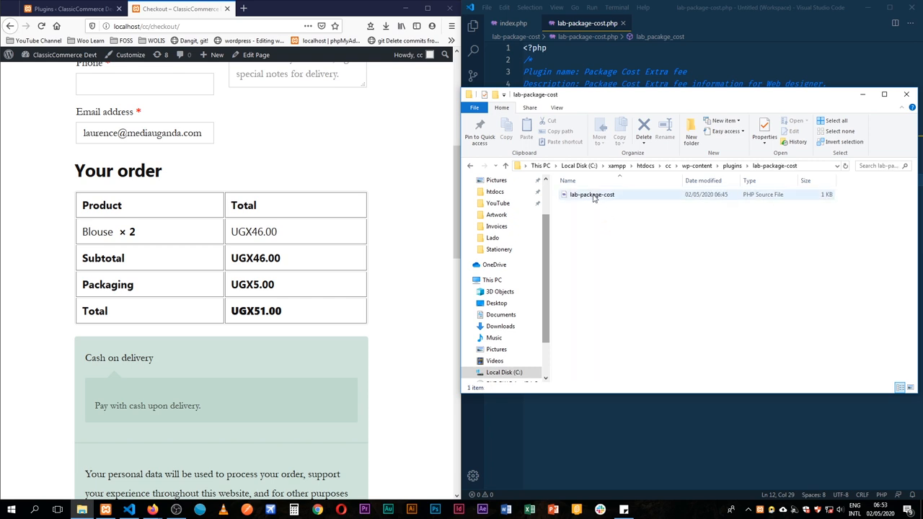
mouse_move(613, 200)
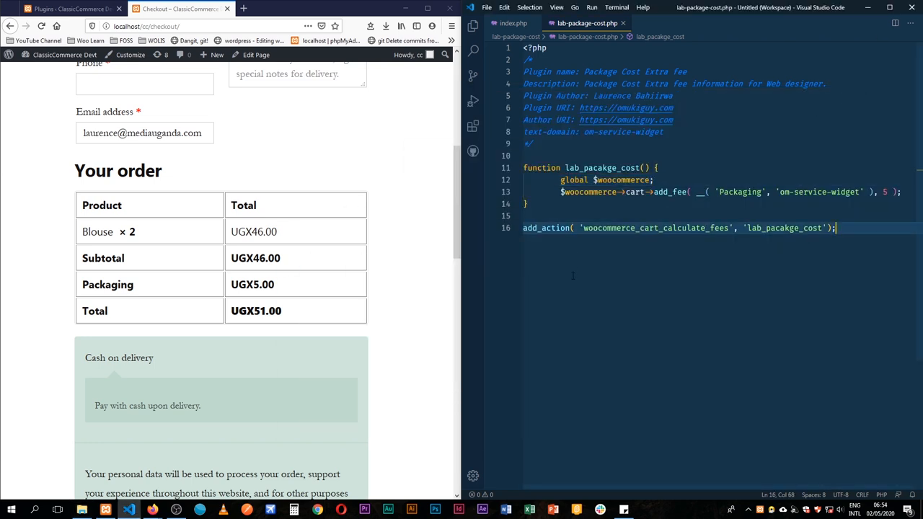
Copy the fee function, open themes > twentynineteen > functions.php and scroll to its end.
key(ctrl+/)
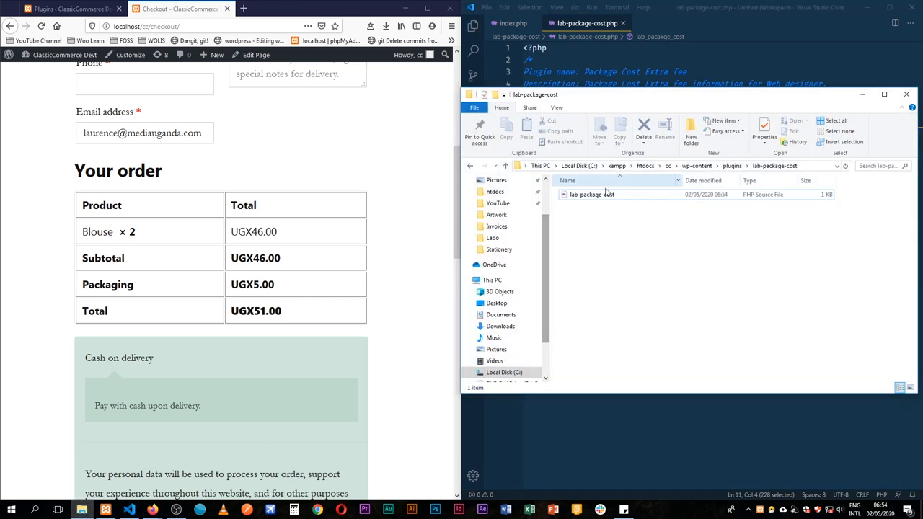
click(732, 165)
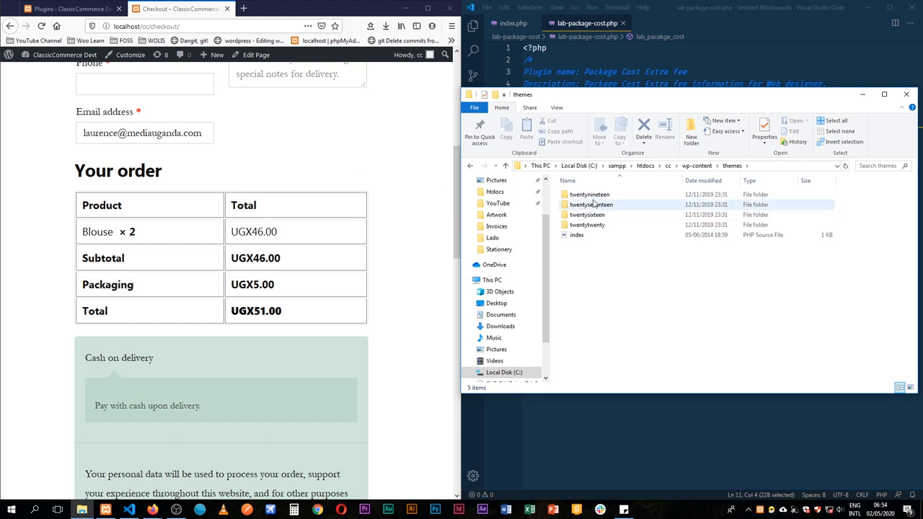
double_click(589, 194)
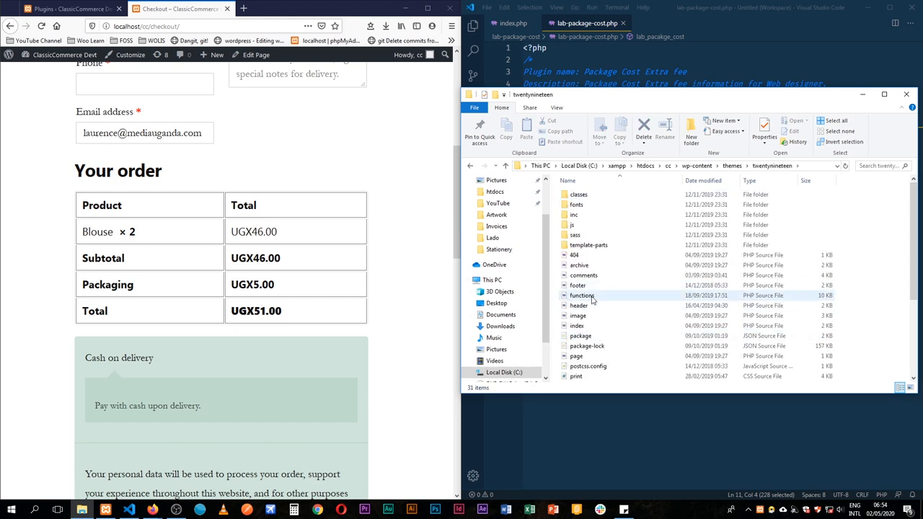
double_click(582, 295)
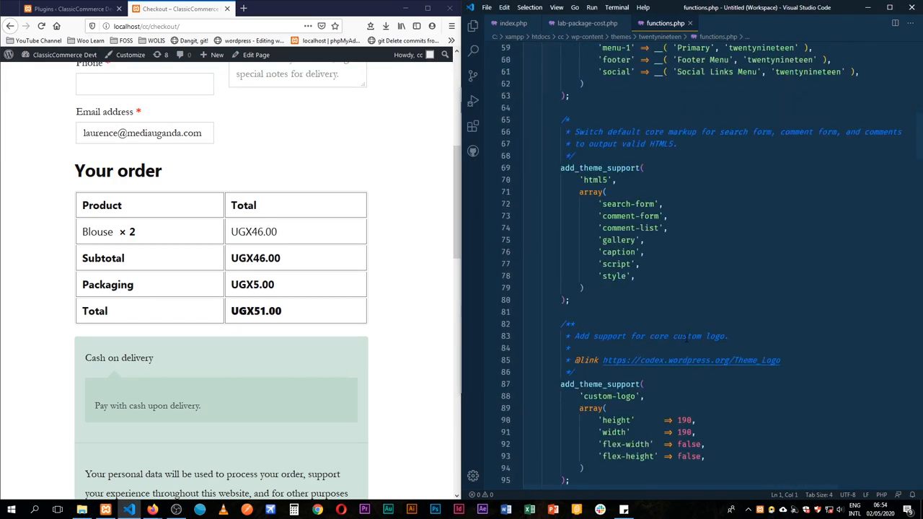
scroll(down, 3)
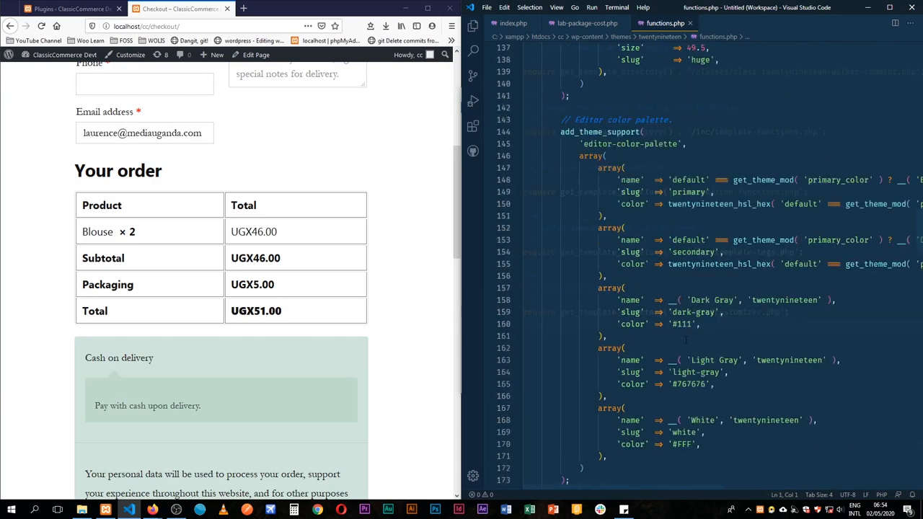
scroll(down, 3)
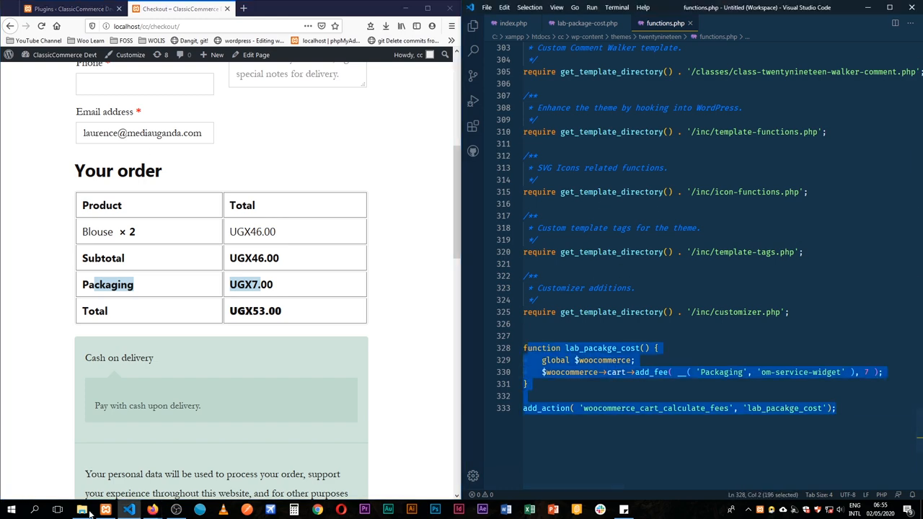
Return to File Explorer and go through wp-content > plugins to select lab-package-cost.
click(82, 511)
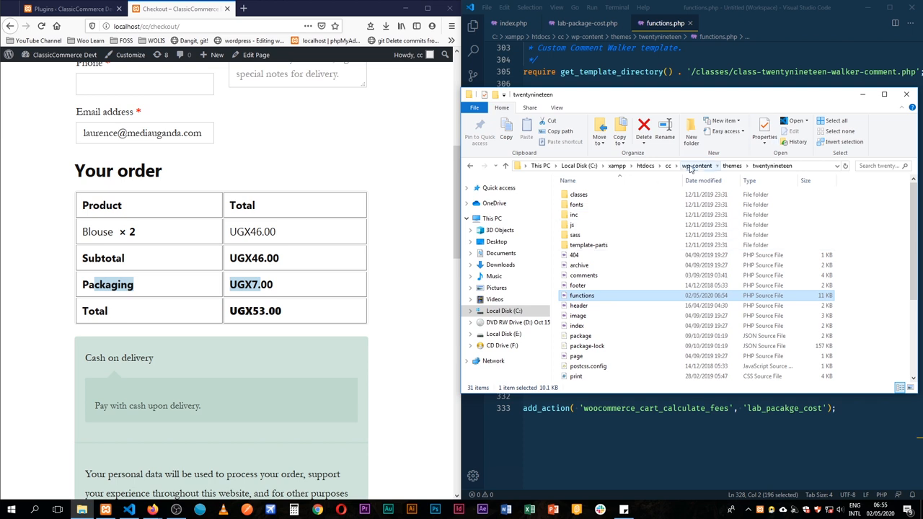
click(697, 165)
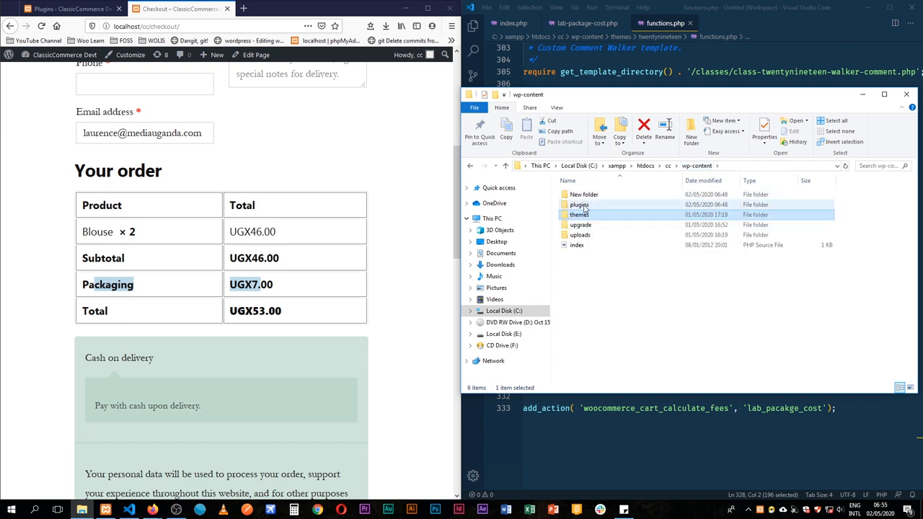
double_click(579, 205)
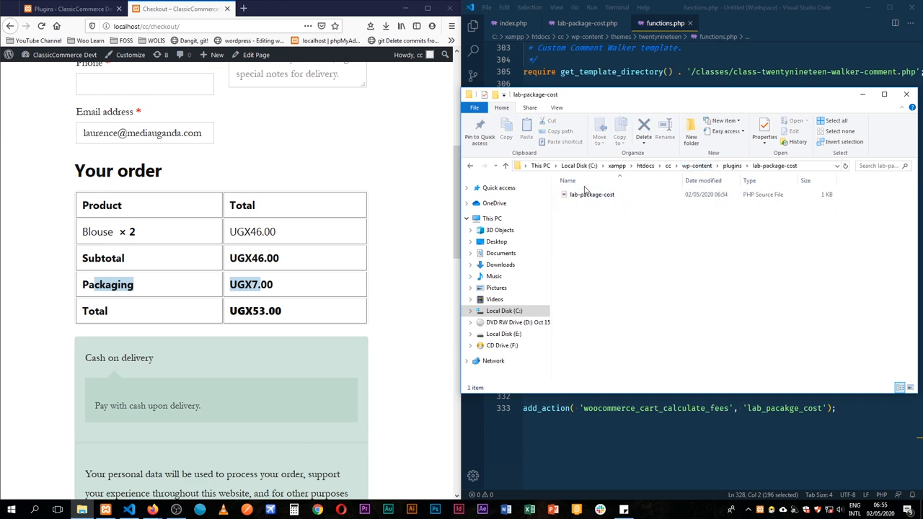
click(592, 194)
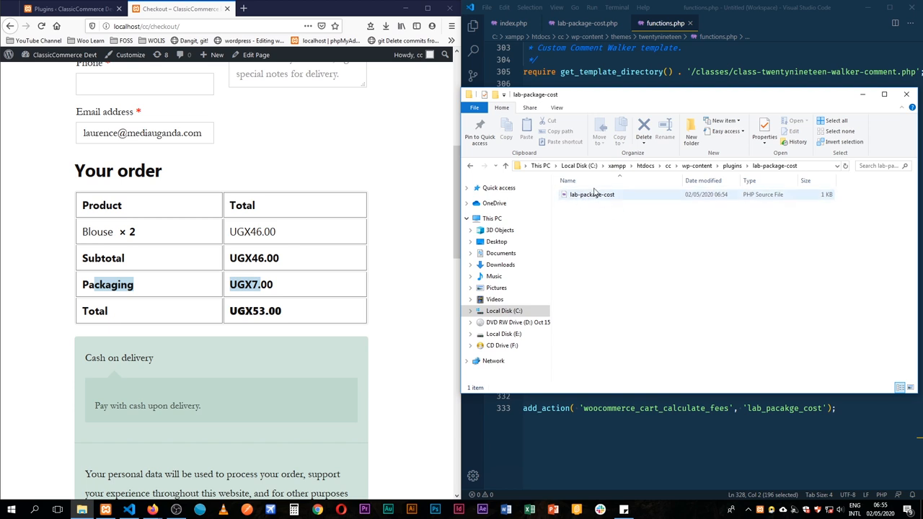
mouse_move(613, 201)
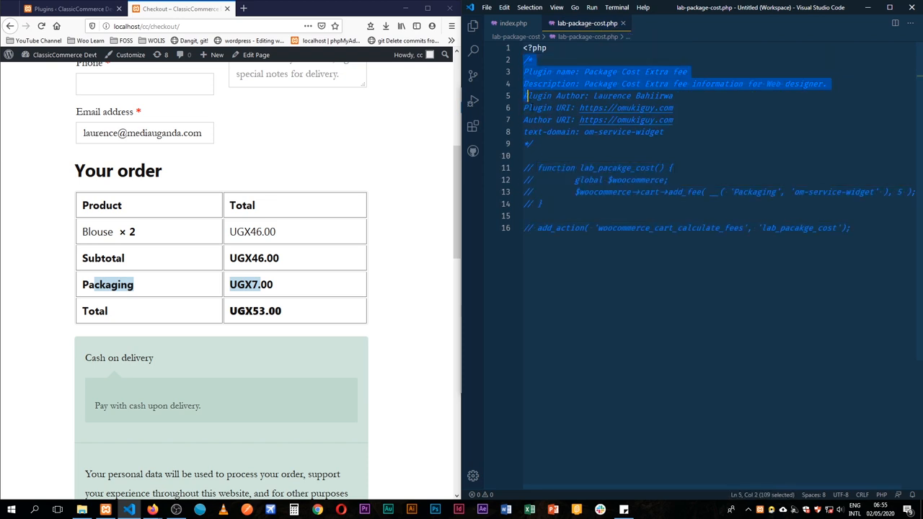
Highlight 'Plugin' on the author line and the Package Cost Extra fee plugin name.
double_click(566, 71)
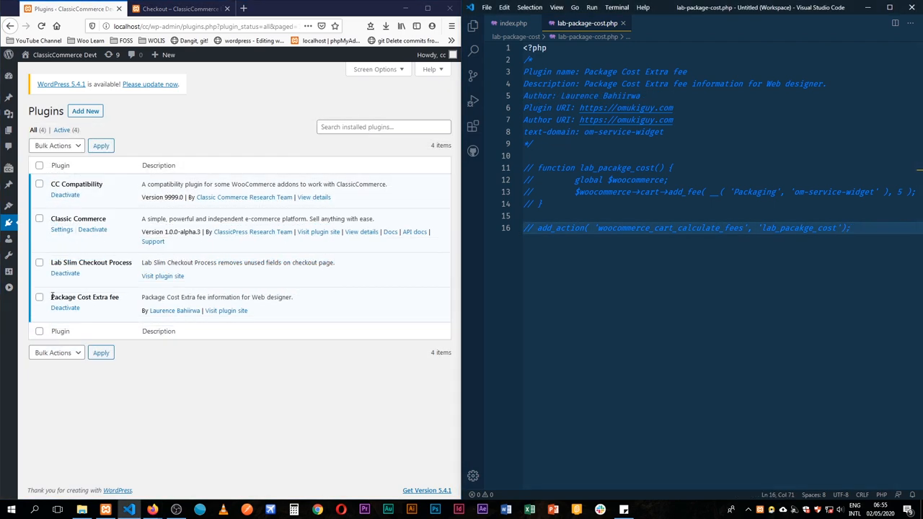
double_click(84, 296)
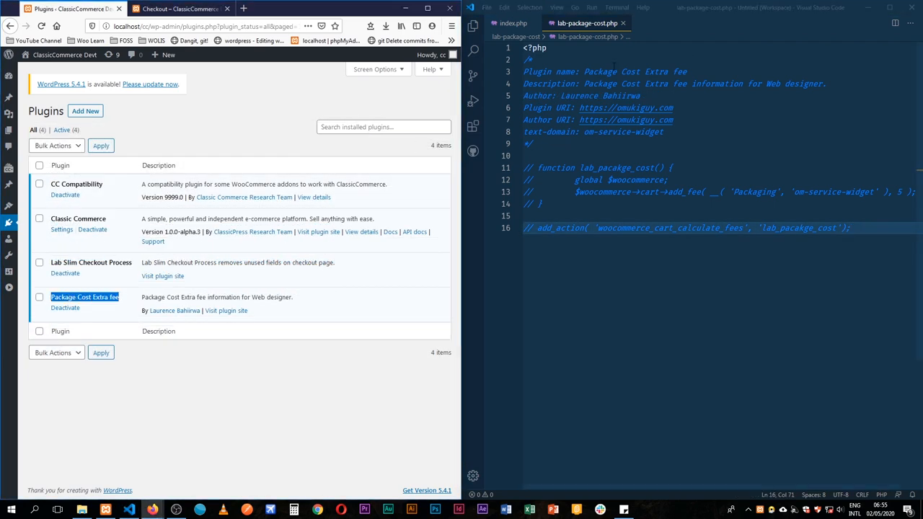
double_click(565, 71)
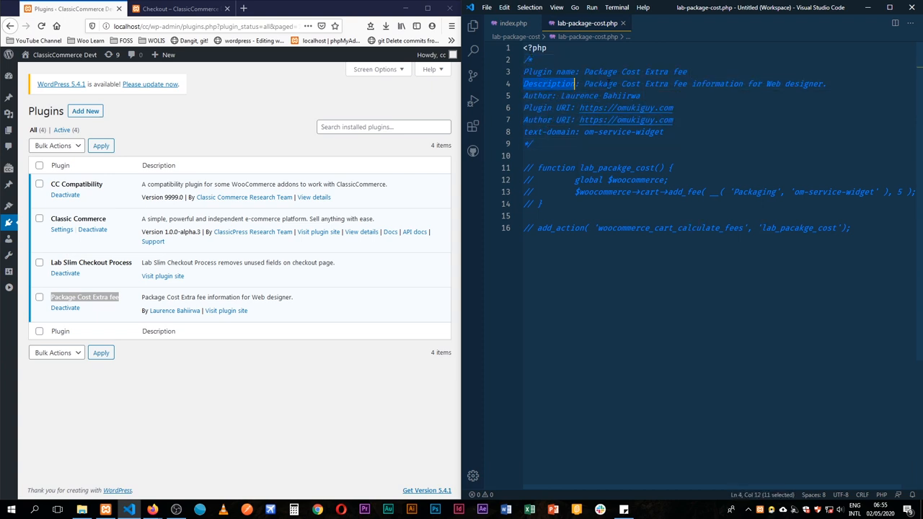
Highlight the Plugin URI, Author URI and om-service-widget text domain header fields.
click(538, 95)
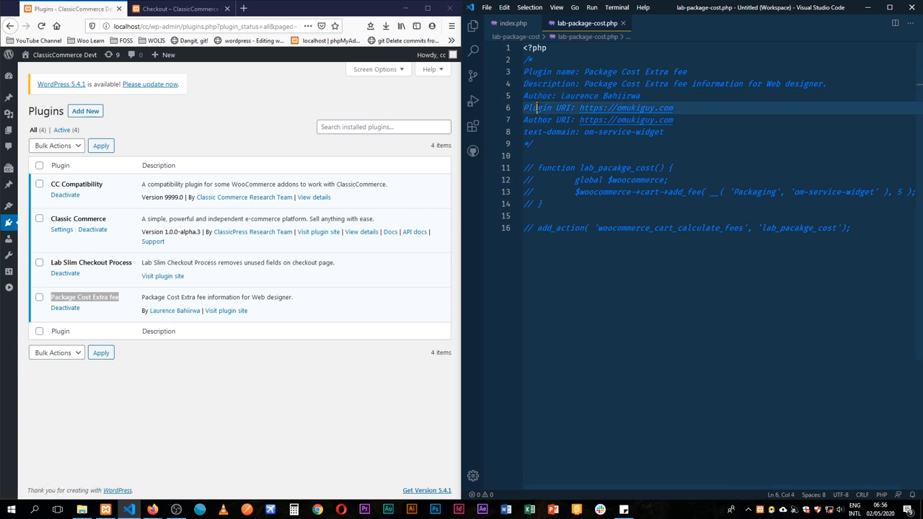
double_click(534, 108)
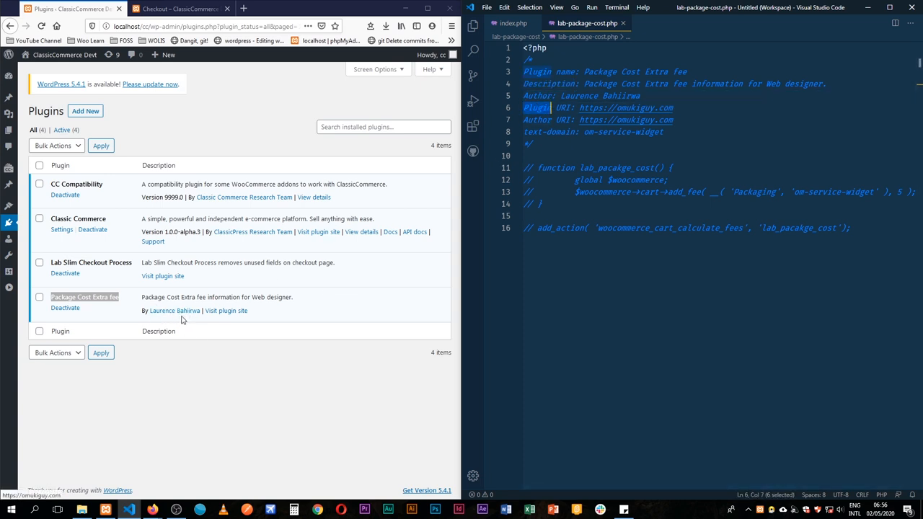
mouse_move(226, 313)
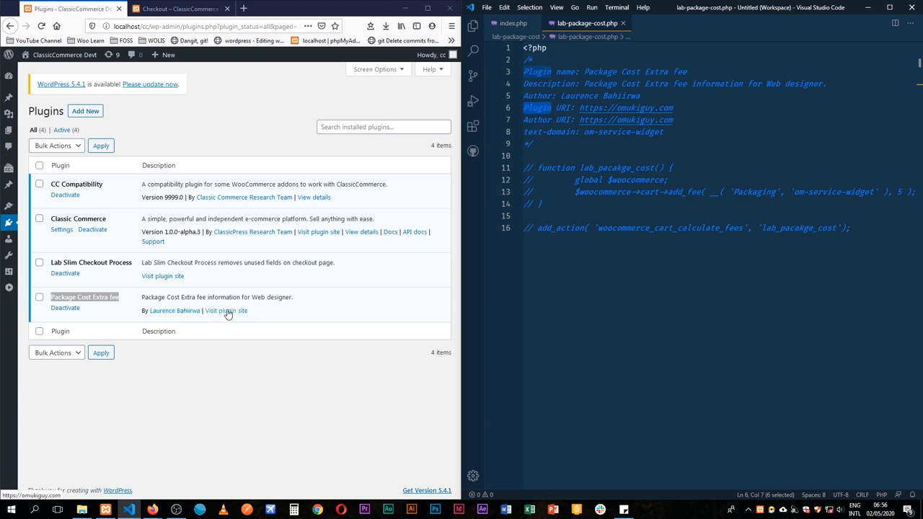
click(635, 120)
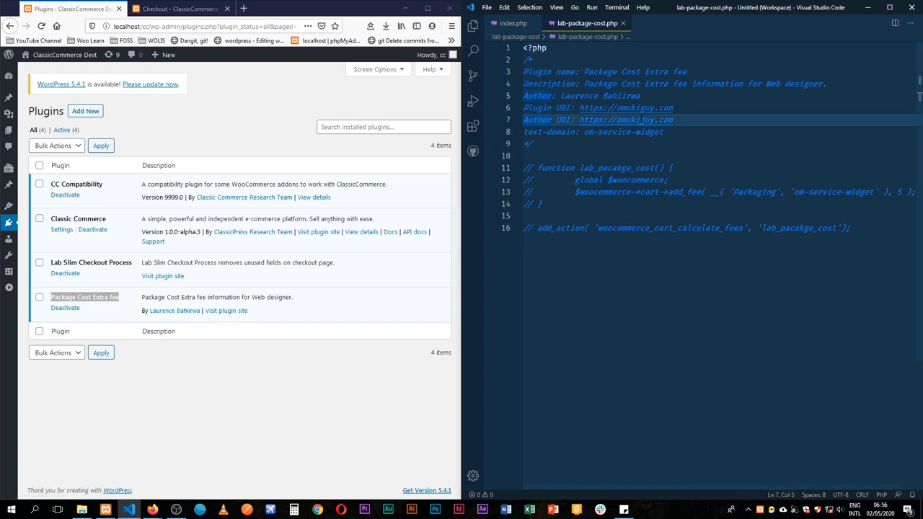
mouse_move(173, 310)
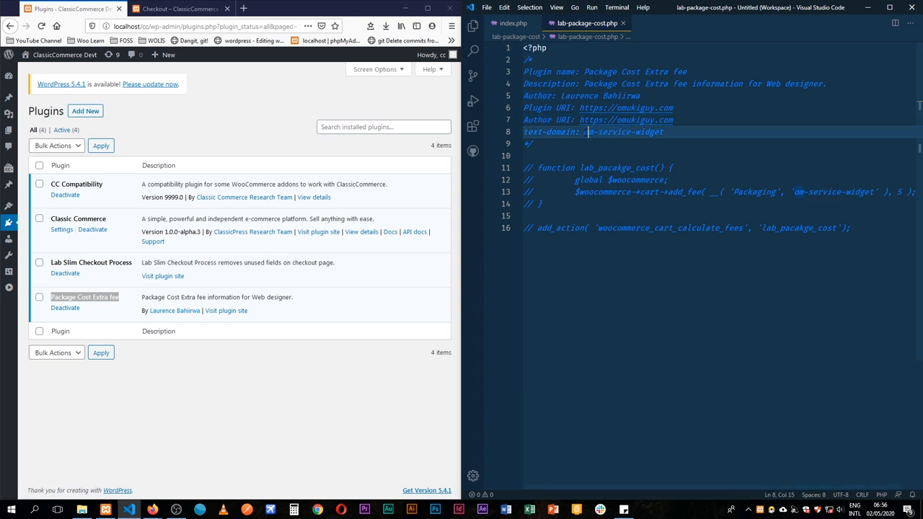
double_click(624, 132)
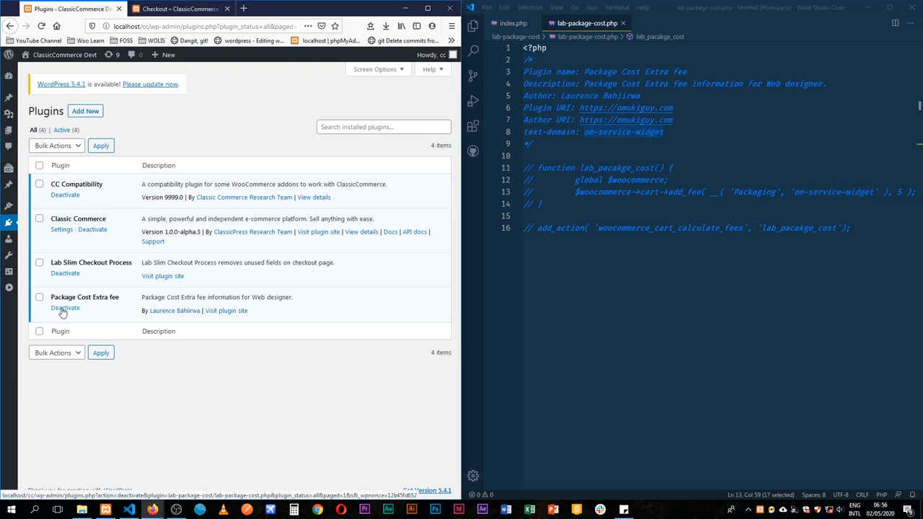
Deactivate the Package Cost Extra fee plugin on the WordPress Plugins page.
click(177, 8)
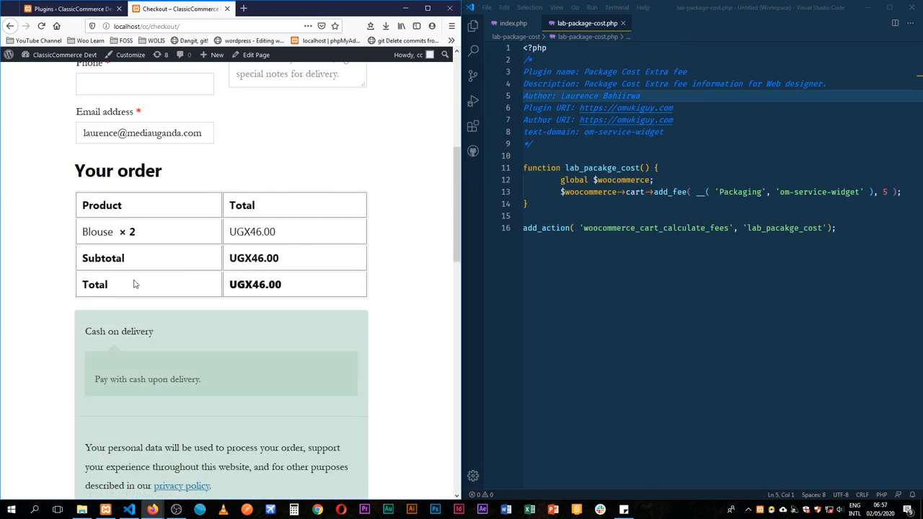
mouse_move(303, 277)
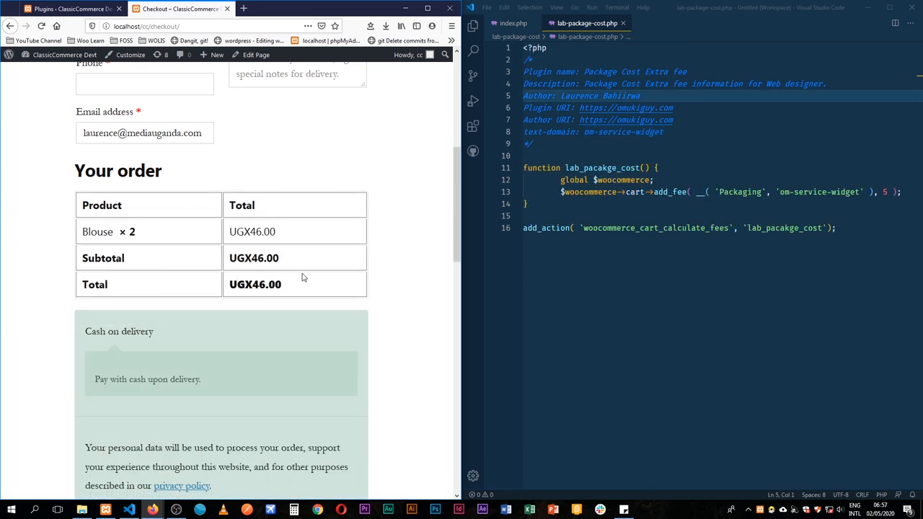
mouse_move(321, 245)
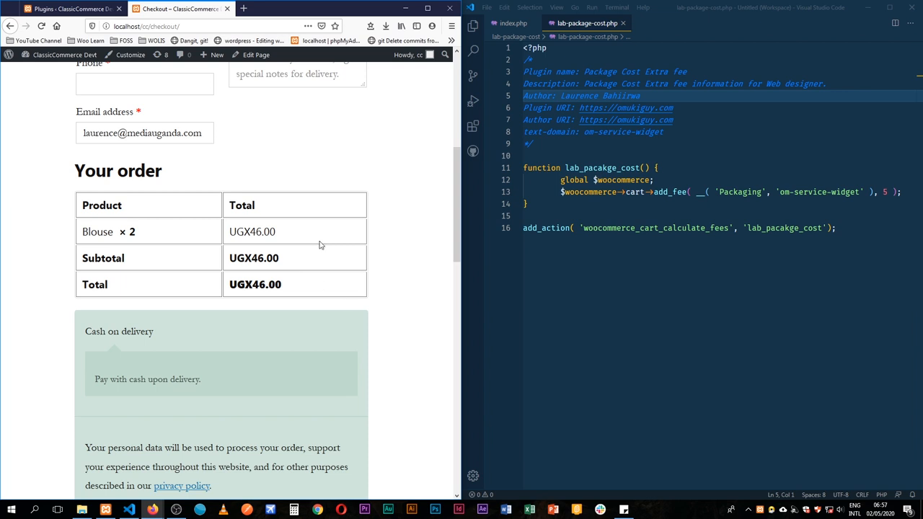
mouse_move(381, 250)
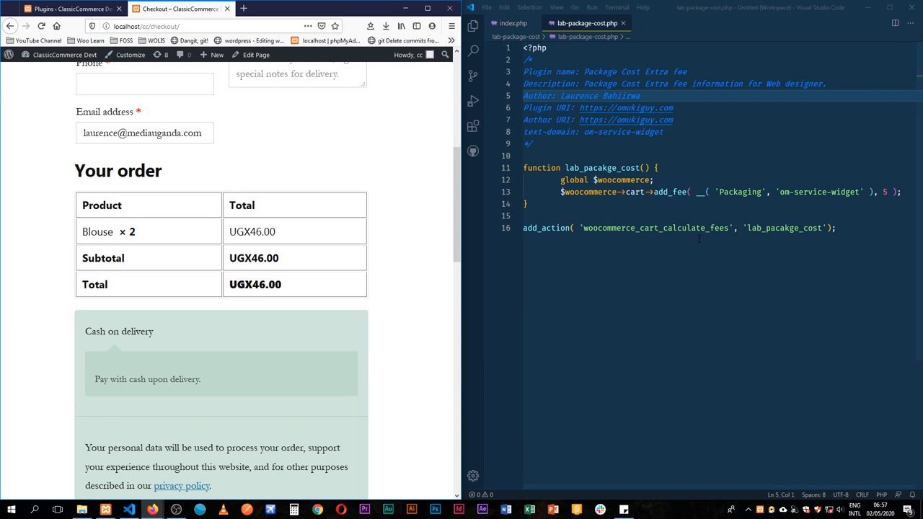
mouse_move(582, 296)
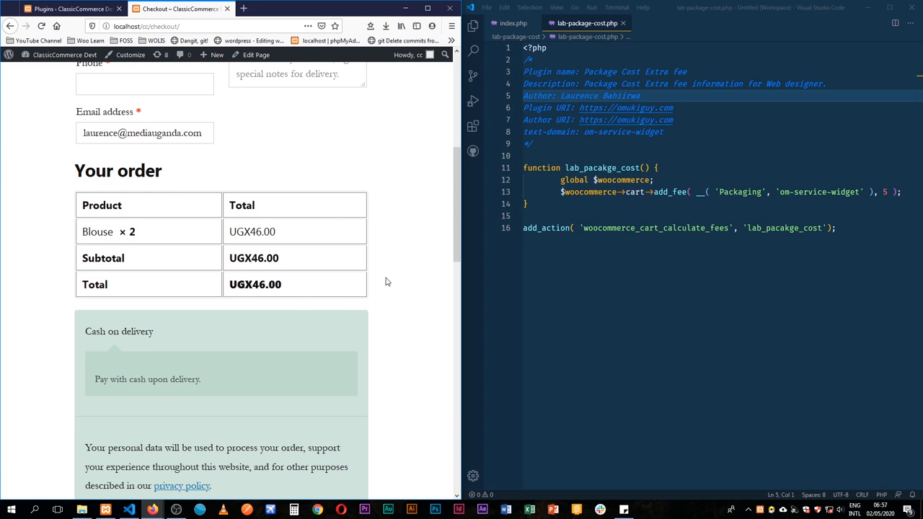
mouse_move(385, 268)
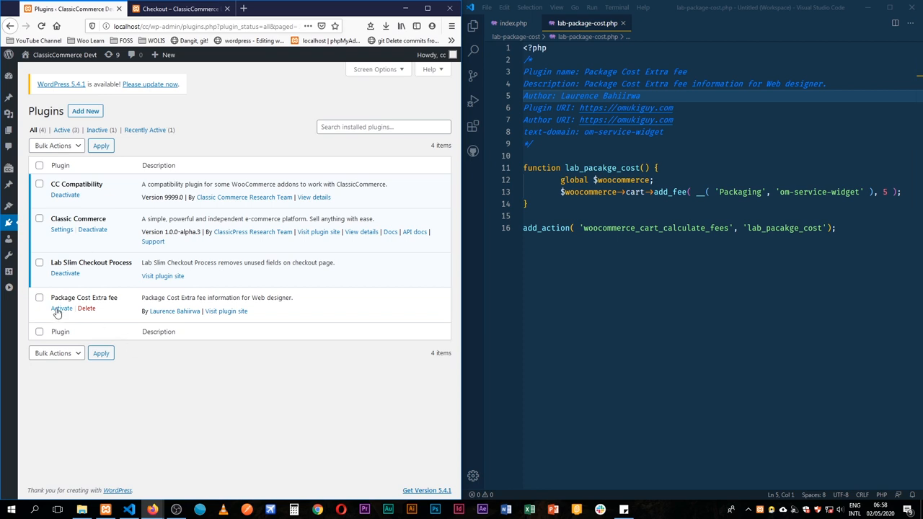
mouse_move(62, 308)
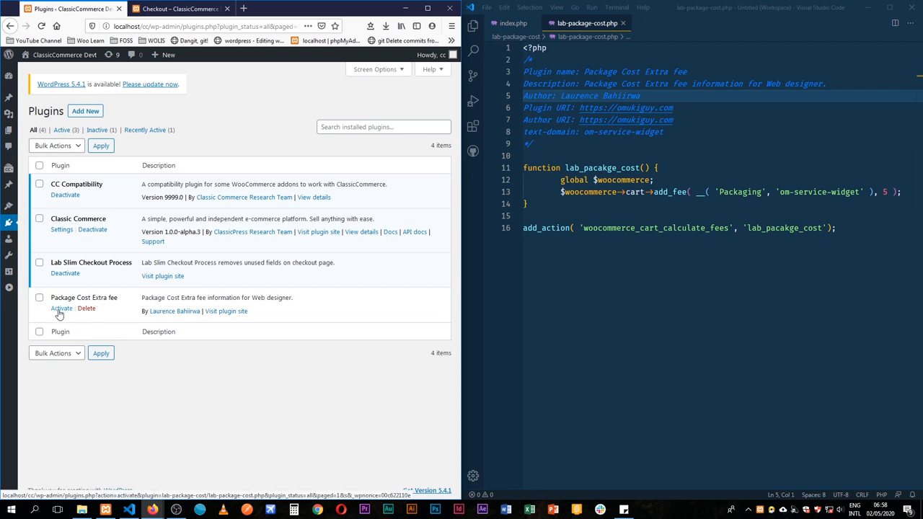
mouse_move(293, 440)
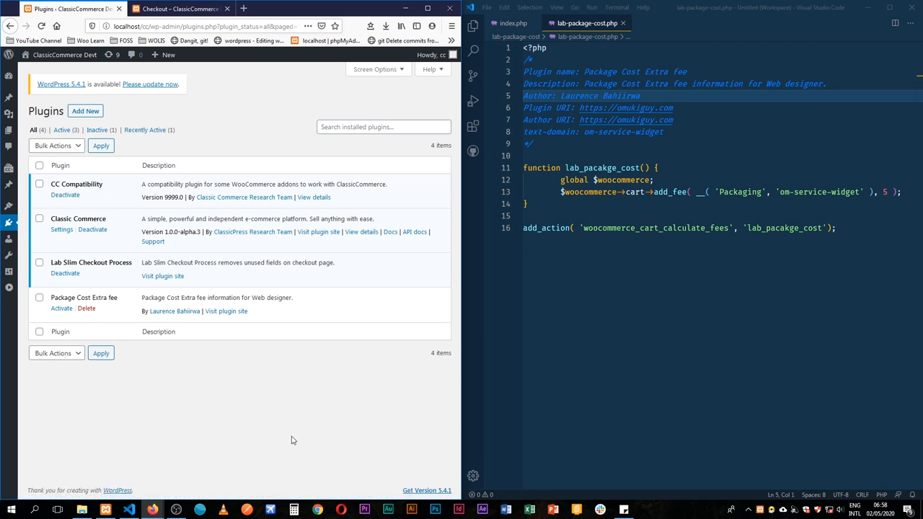